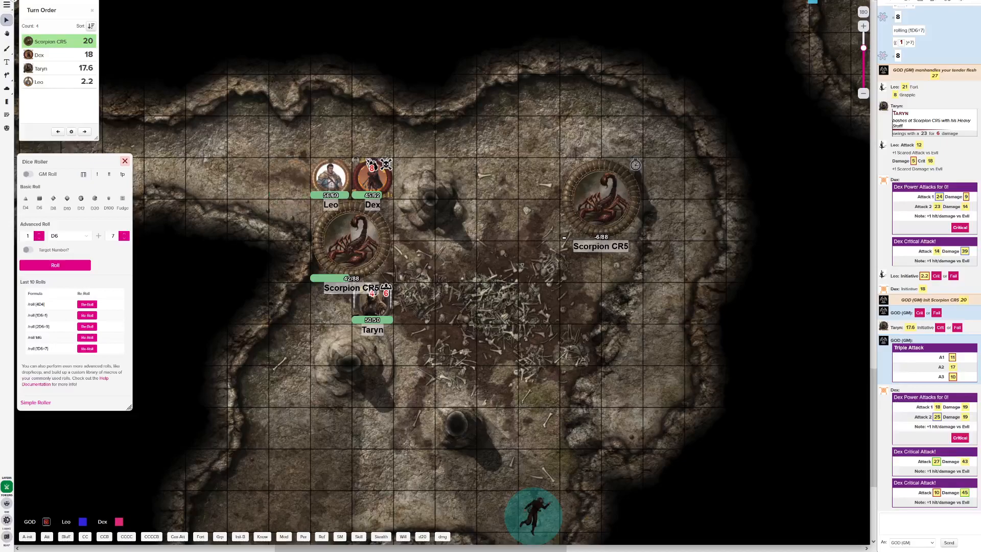
# Roll Leo's bastard sword attack and set his initiative to 20.4 in the turn order.
pyautogui.scroll(-3)
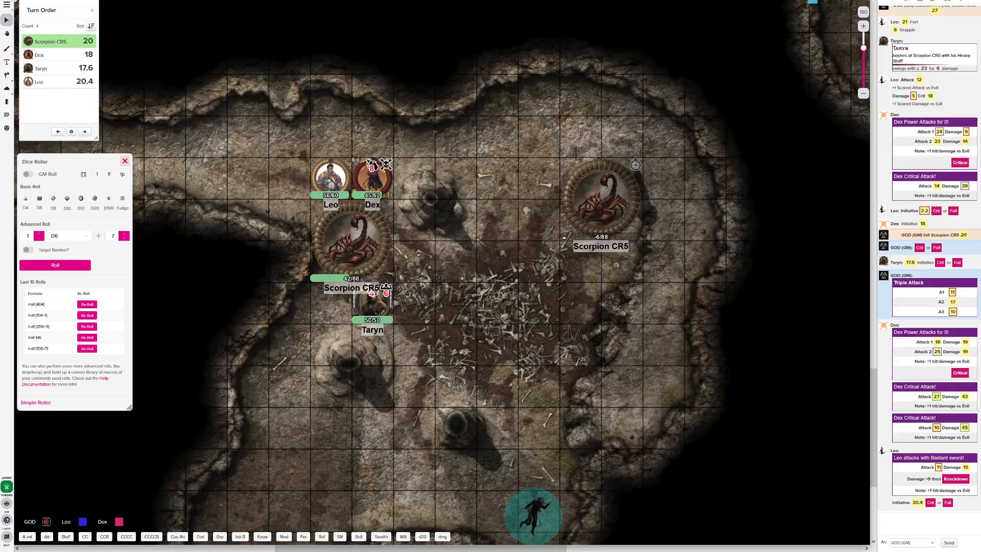
# Reroll initiative so Taryn reads 15.6 and Scorpion CR5 drops to 8.
pyautogui.click(351, 244)
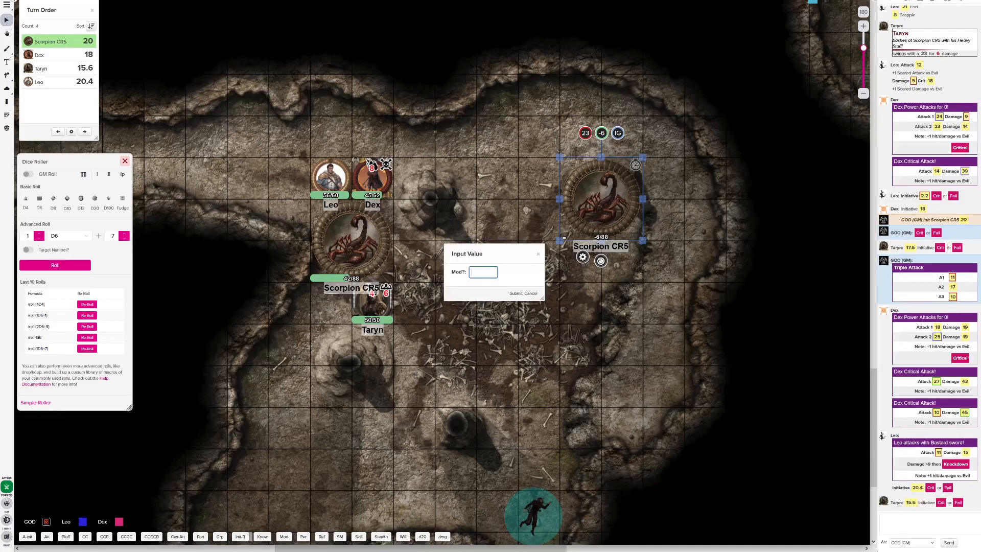
pyautogui.click(522, 294)
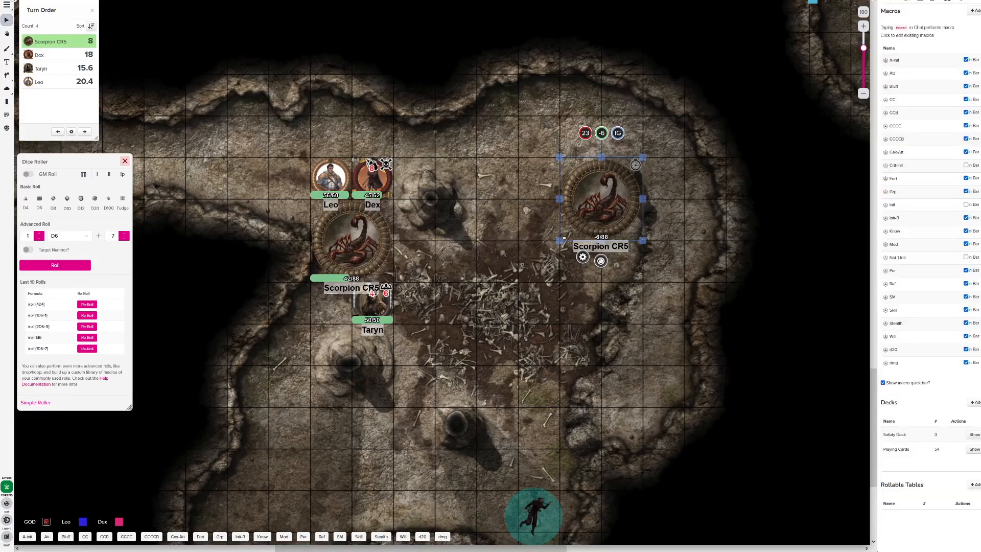
# Delete the old Init macro from the macro list, confirming the deletion.
pyautogui.click(891, 204)
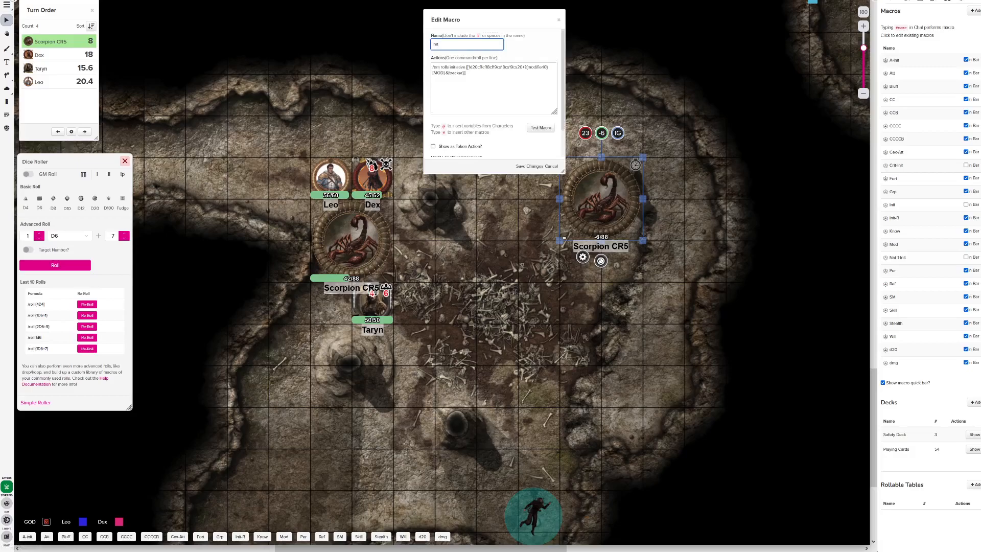
pyautogui.click(446, 150)
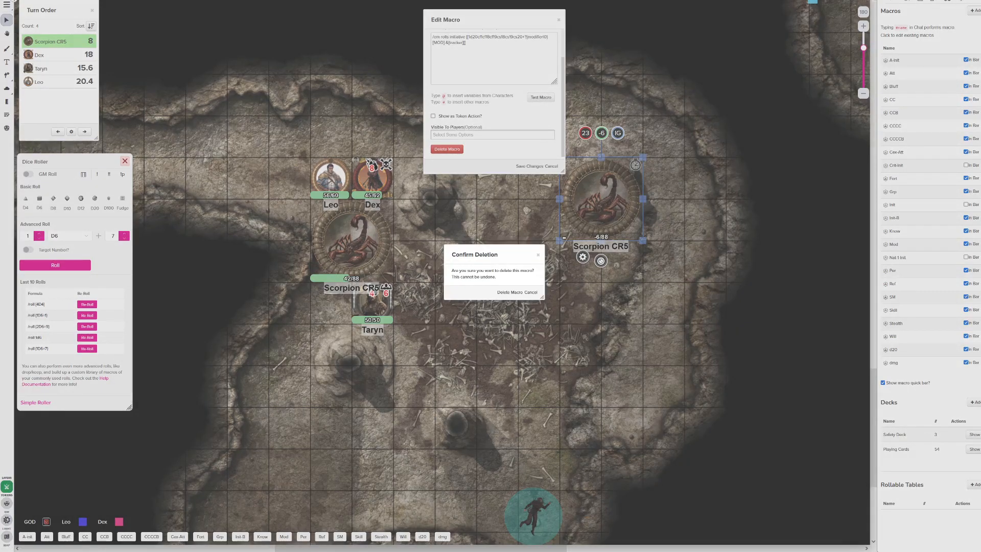
pyautogui.click(509, 293)
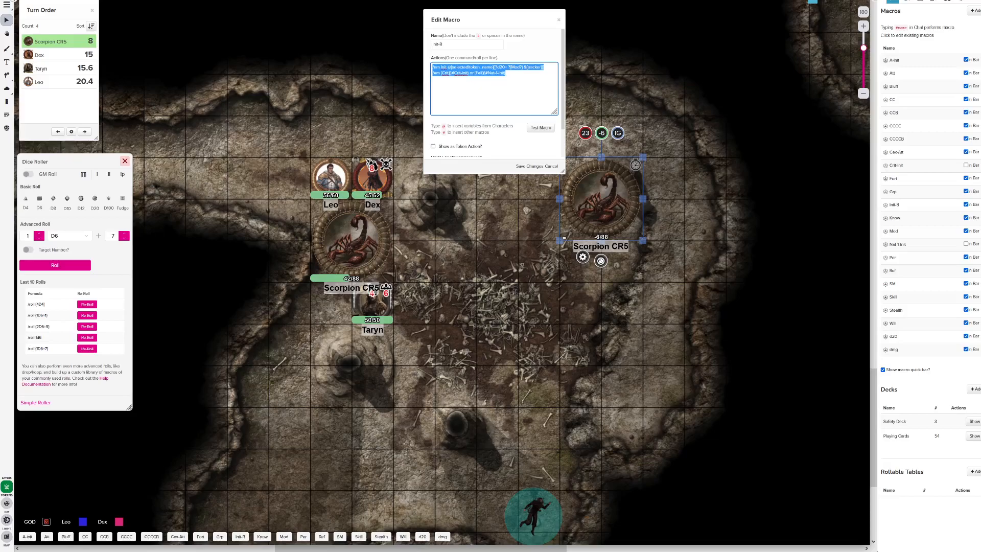
# Sort the turn order descending: Leo, Taryn, Dex, then Scorpion CR5.
pyautogui.click(893, 60)
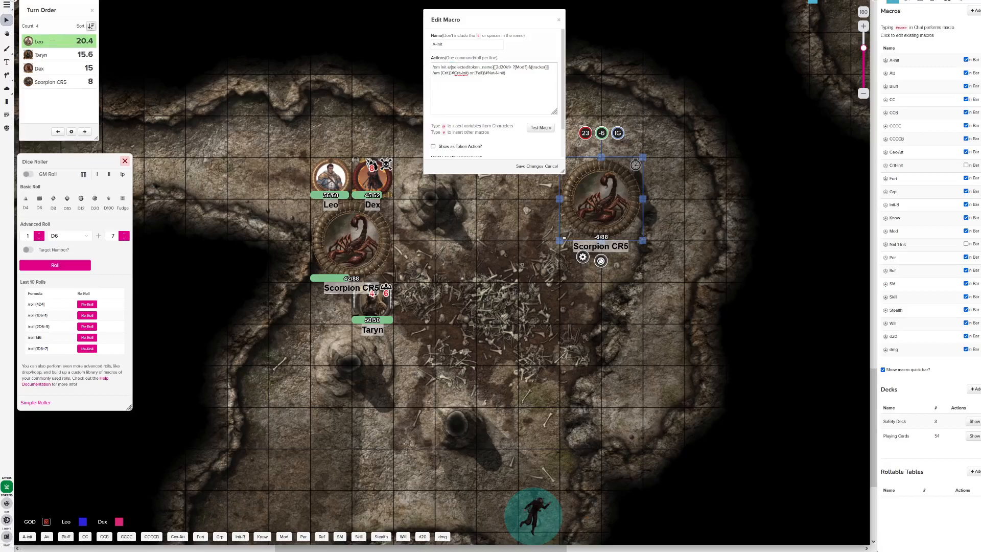
pyautogui.click(540, 128)
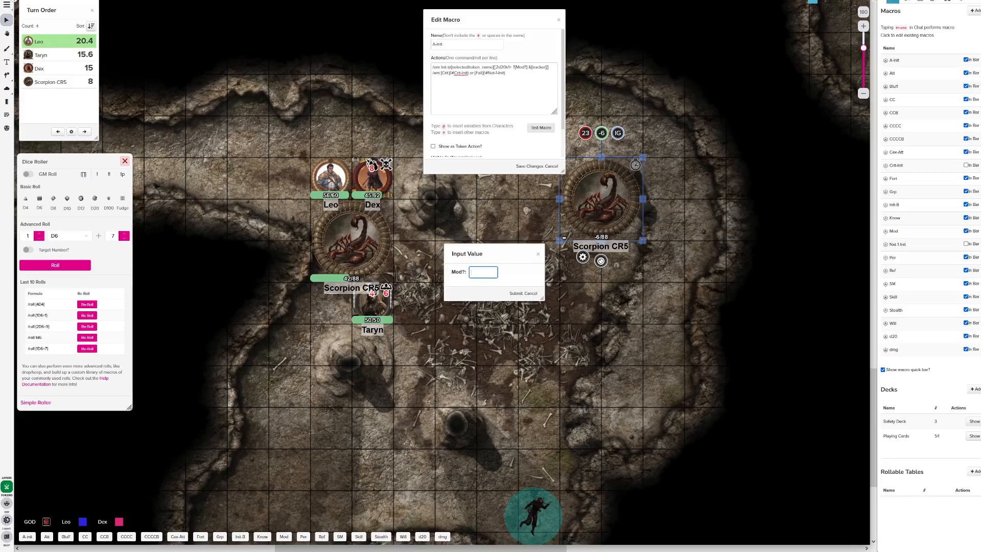
# Submit the modifier for the attack macro's test roll, giving Scorpion CR5 initiative 23.
pyautogui.click(514, 294)
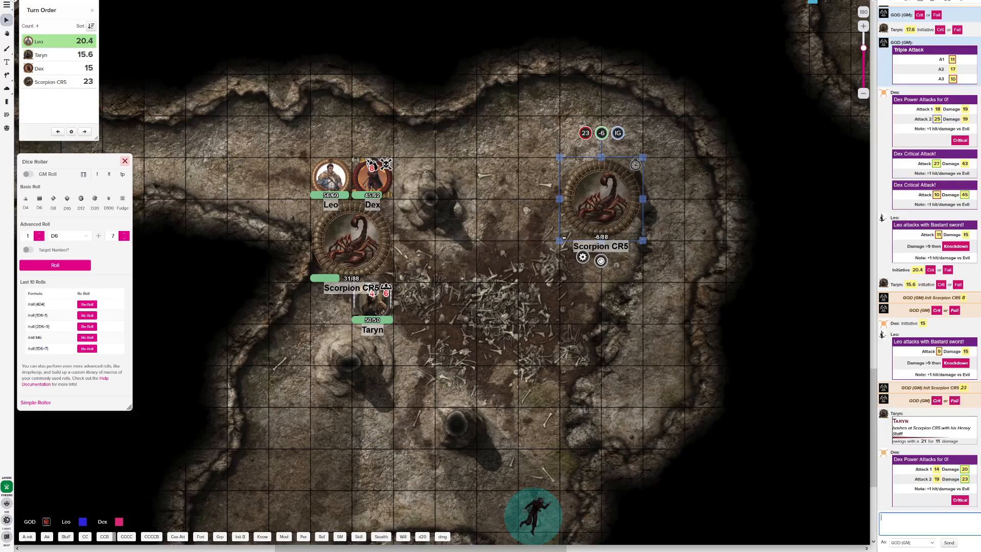
# Roll the scorpion's triple attack with its modifier and both damage rolls into chat.
pyautogui.scroll(-3)
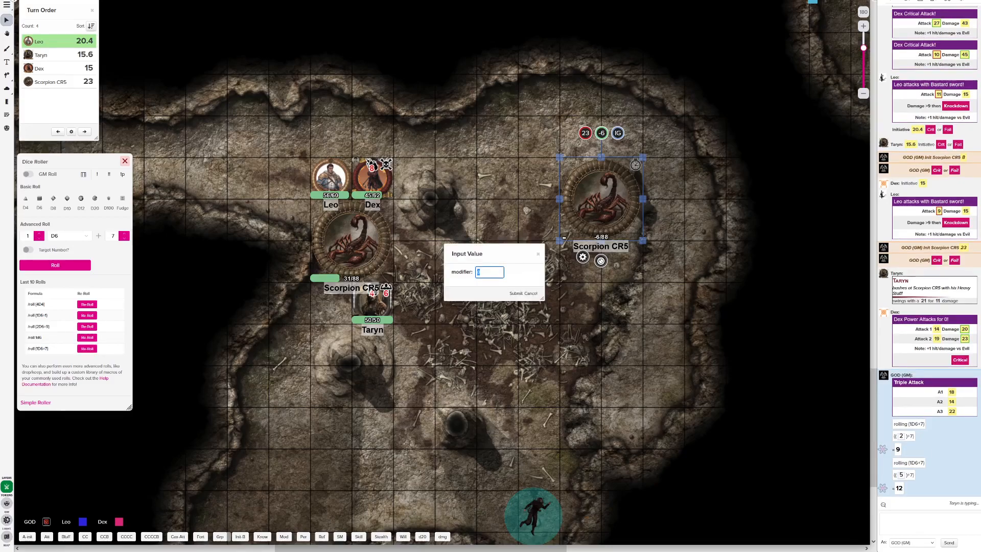
pyautogui.click(523, 293)
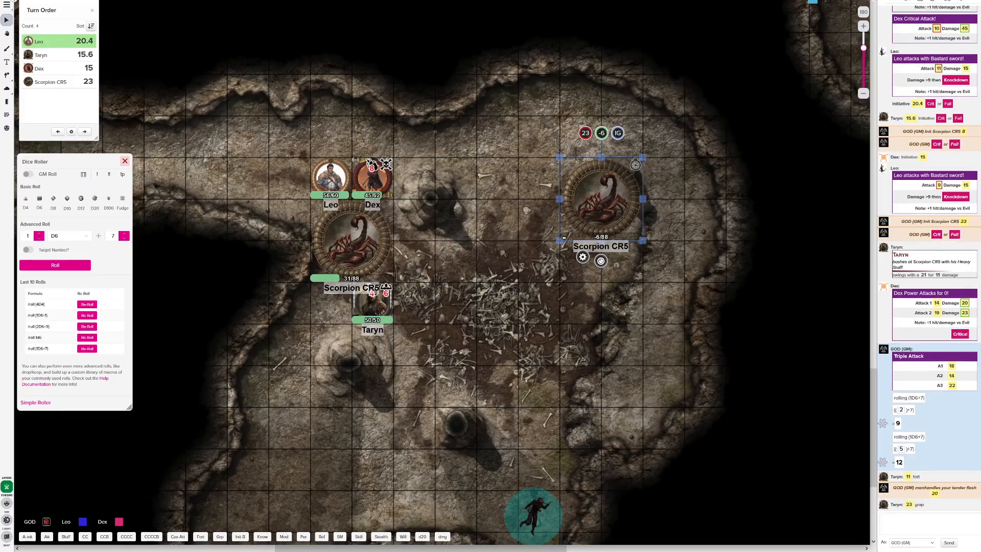
# Roll fresh party initiative: Taryn 13.6, Leo 4.3, Dex 4.
pyautogui.click(25, 201)
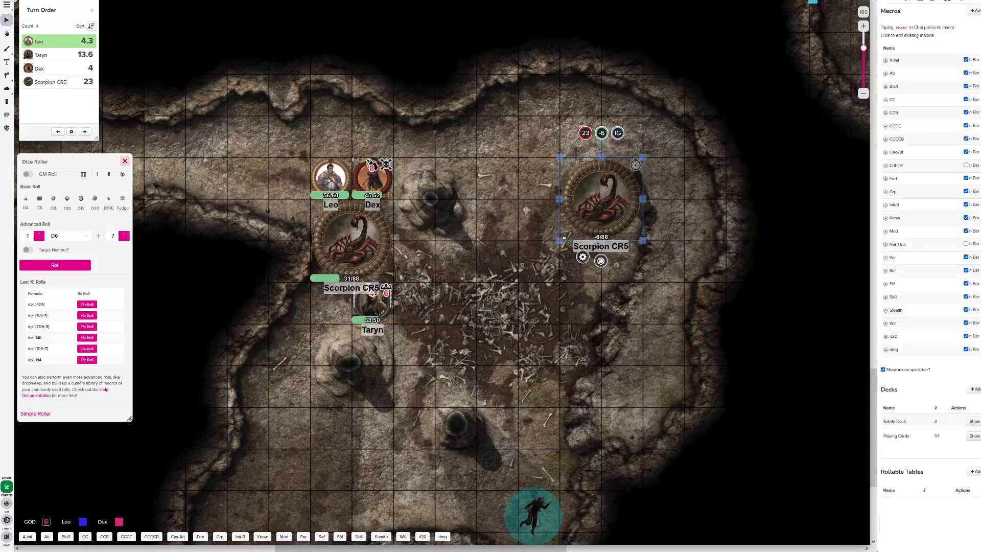
# Re-sort the turn order with Scorpion CR5 first at 20 and start its Triple Attack roll.
pyautogui.click(893, 204)
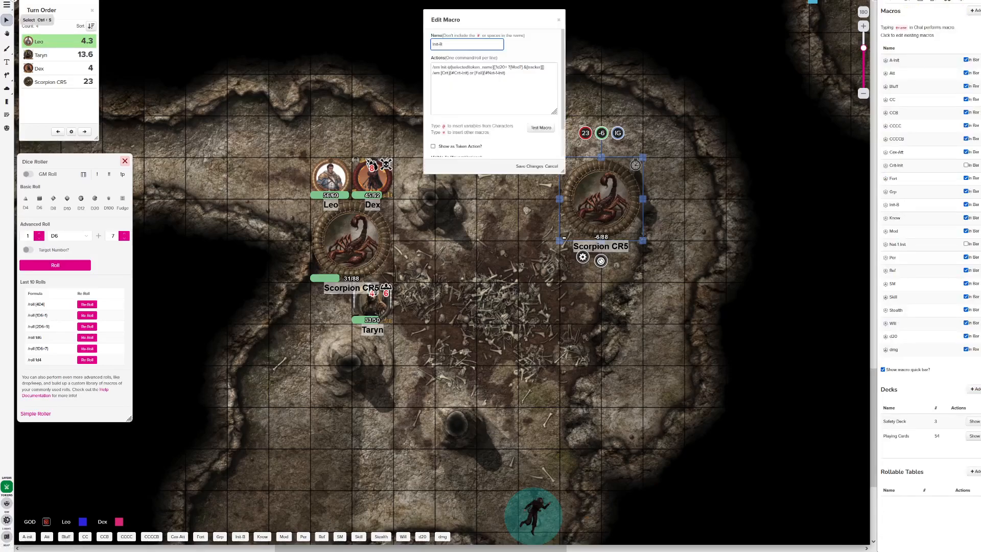
pyautogui.click(90, 26)
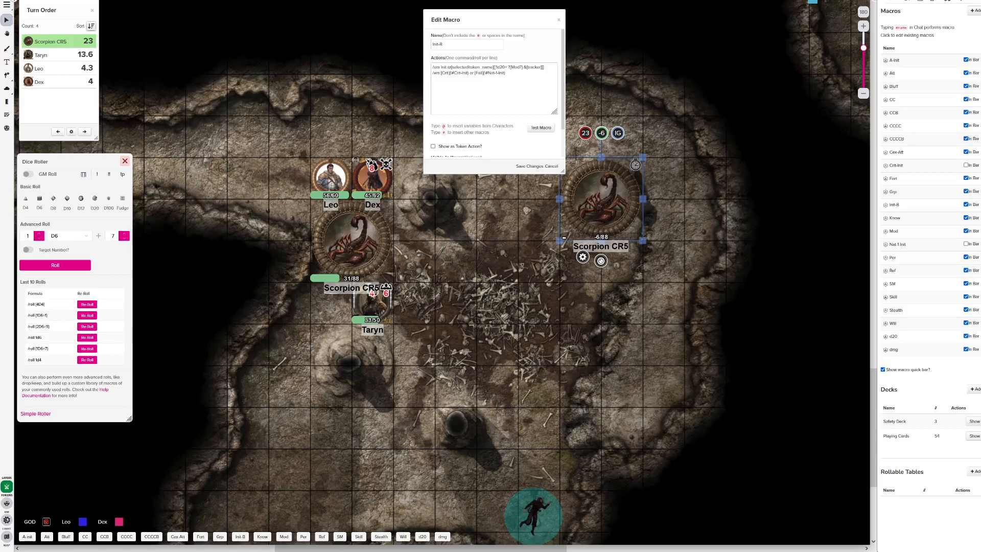
pyautogui.click(493, 88)
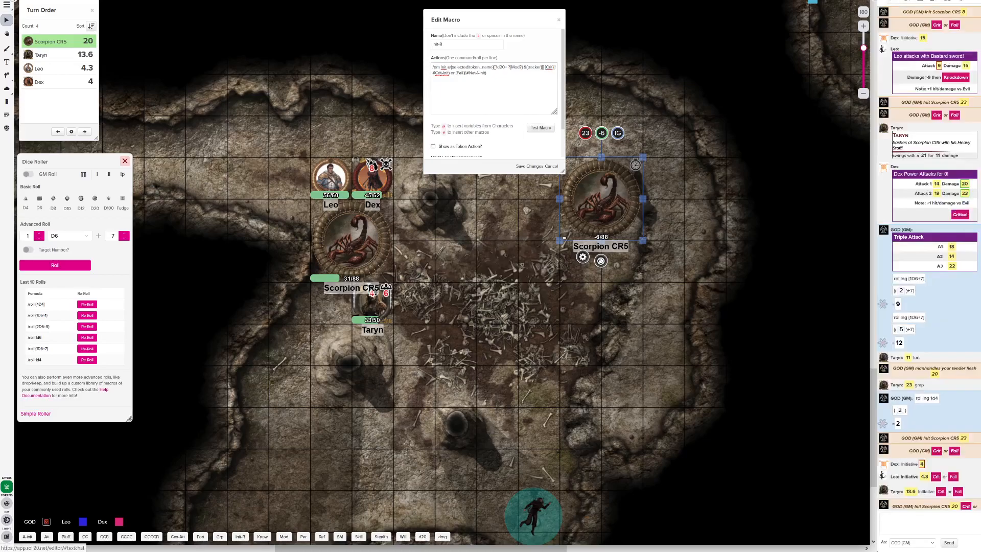
pyautogui.click(557, 20)
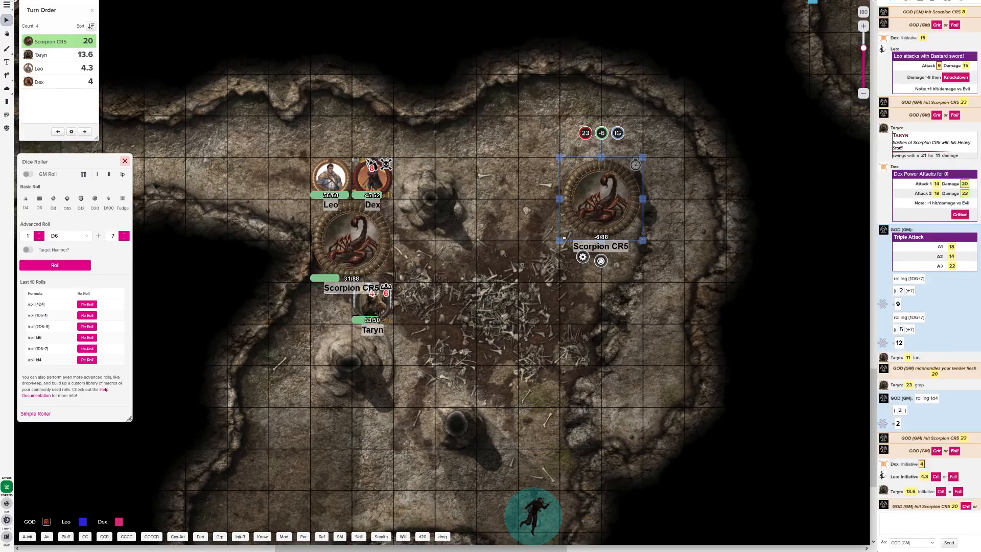
pyautogui.scroll(-3)
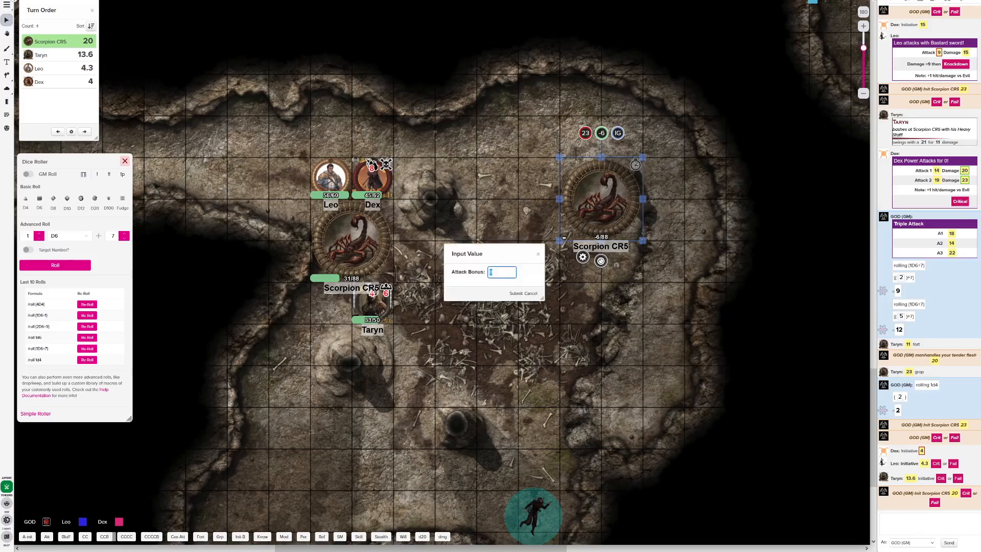
# Confirm the scorpion's attack bonus and damage modifier, dropping Taryn to 19/50.
pyautogui.click(511, 293)
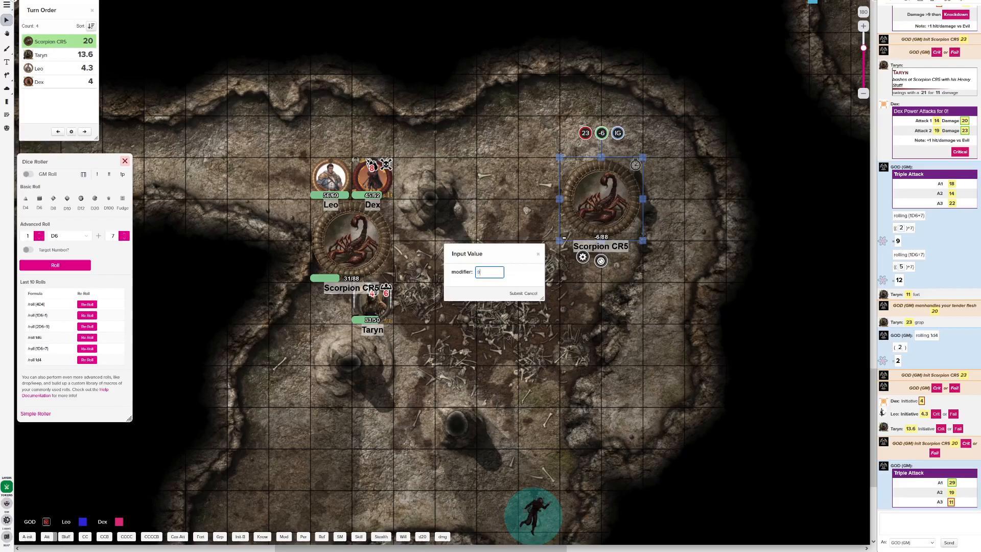
pyautogui.click(523, 293)
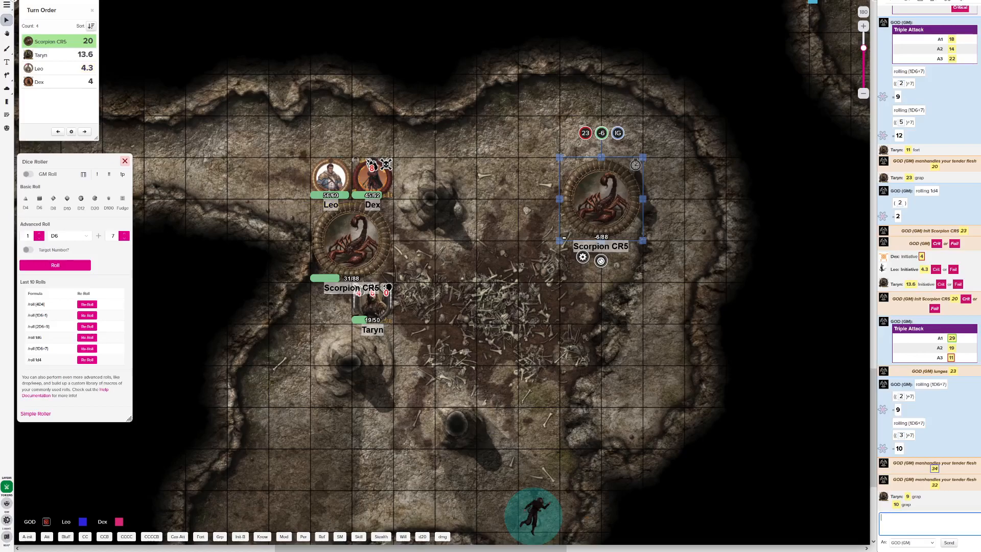
# Correct Taryn's token hit points to 21 of 50.
pyautogui.click(372, 304)
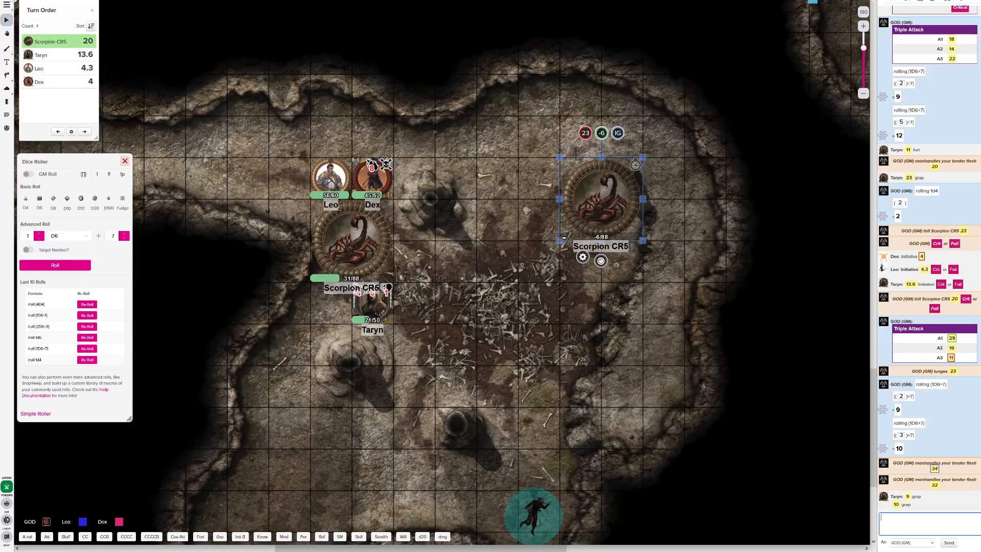
# Roll Leo's two Bastard sword attacks and set the nearby scorpion's bar to 4/88.
pyautogui.scroll(-3)
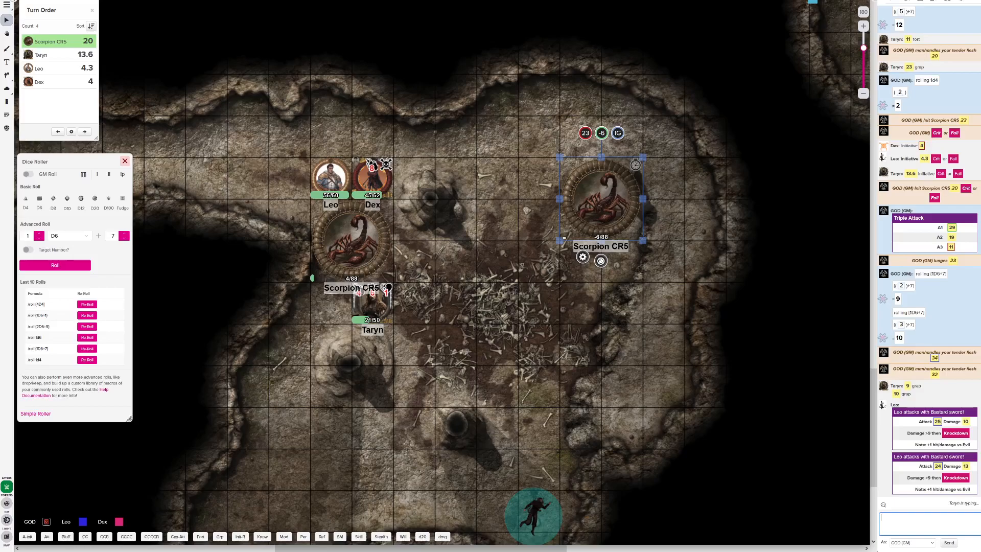
pyautogui.scroll(3)
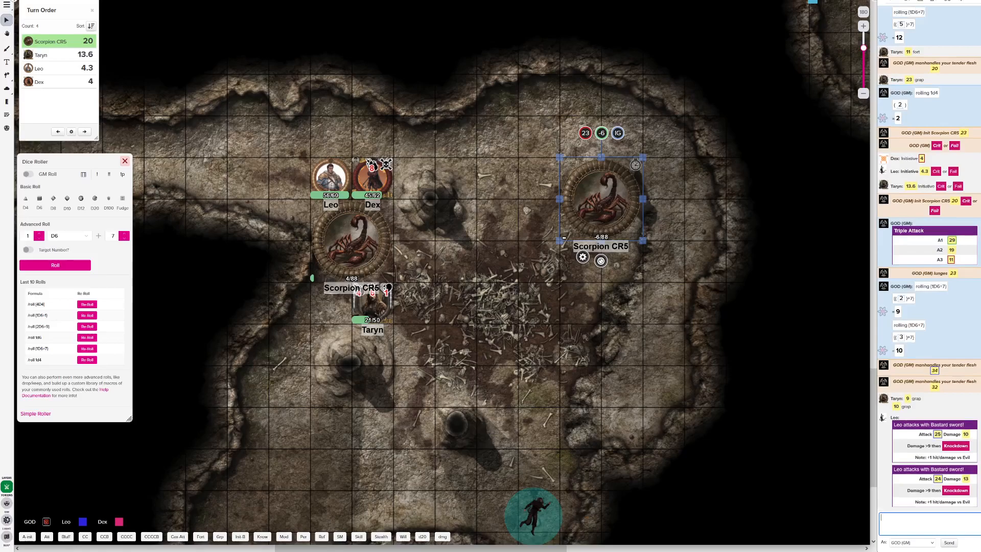
# Roll Dex's Power Attack into chat, confirming the modifier prompt.
pyautogui.click(330, 178)
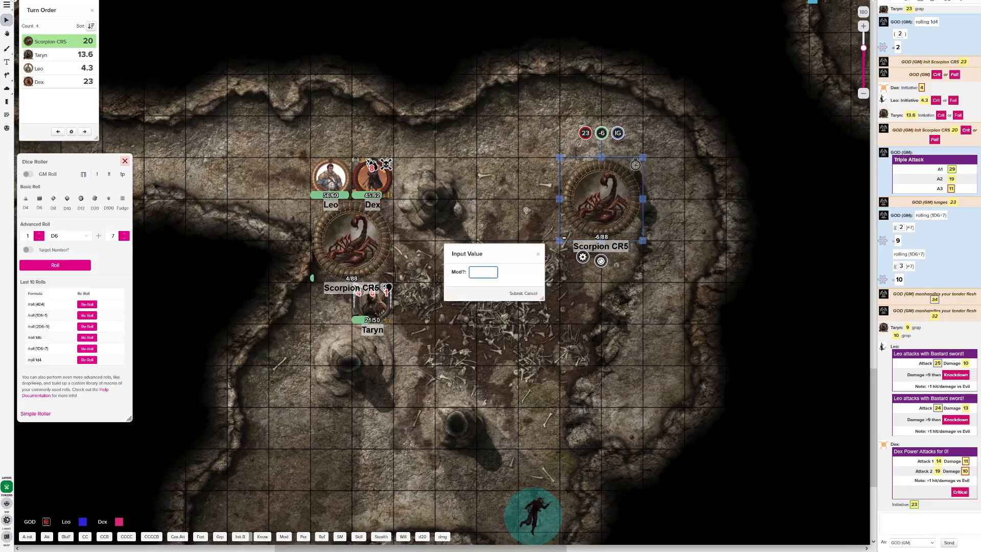
pyautogui.click(524, 294)
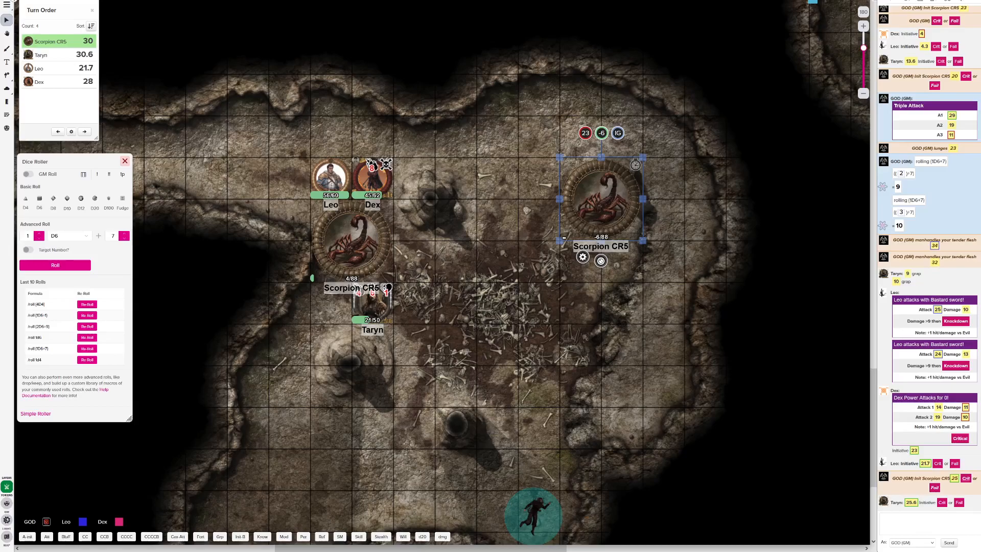
# Advance the turn order to Taryn 30.6 and post Taryn's fire strike damage.
pyautogui.click(91, 26)
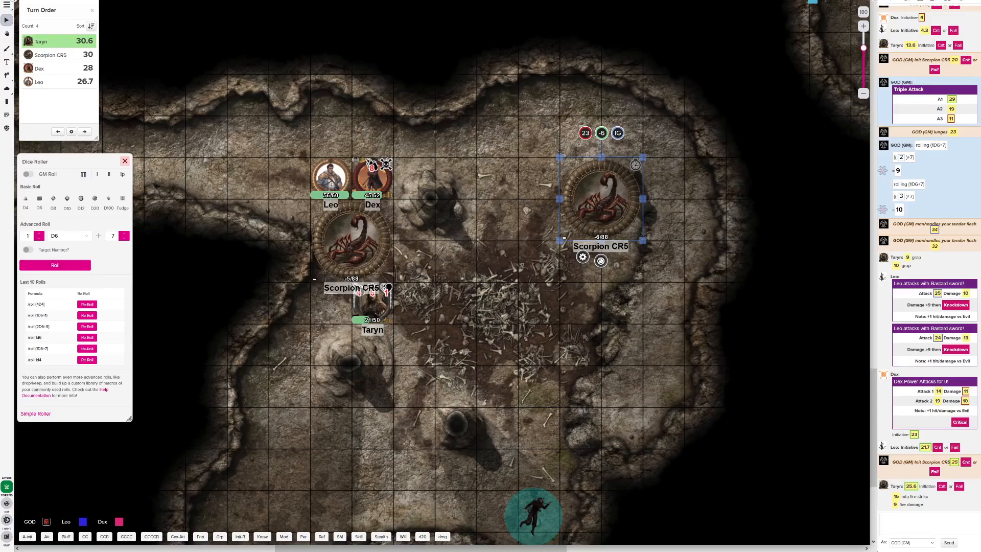
# Mark the left scorpion dead and measure Taryn's 35 ft path across the cave.
pyautogui.click(352, 244)
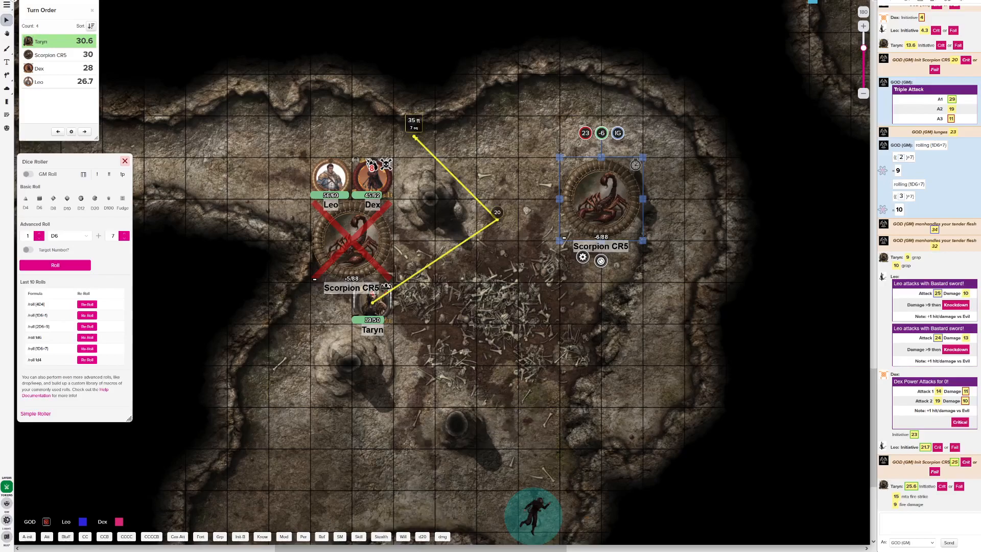
# Move Taryn's token up onto the rocky ledge and advance the turn order to Leo 26.7.
pyautogui.moveTo(372, 316); pyautogui.dragTo(413, 132)
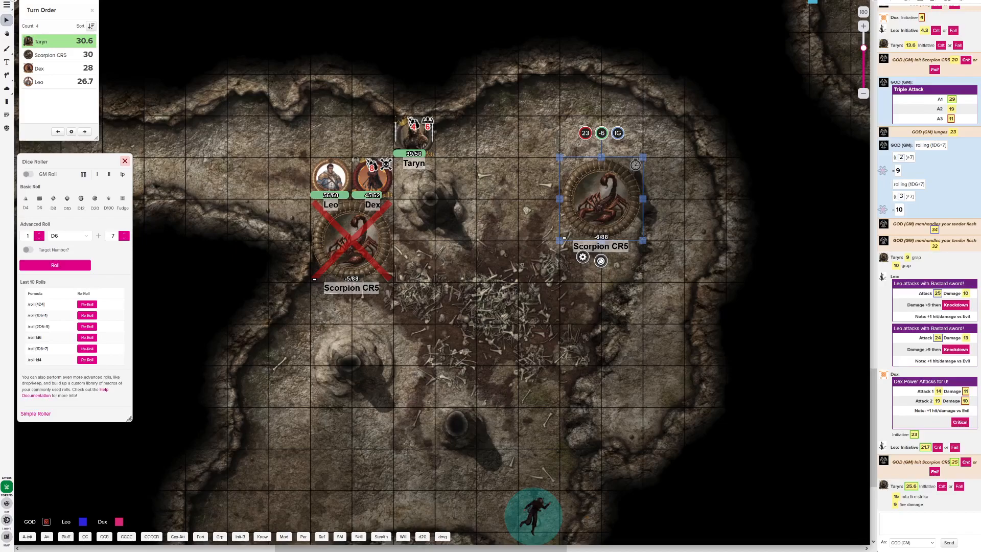
pyautogui.click(91, 26)
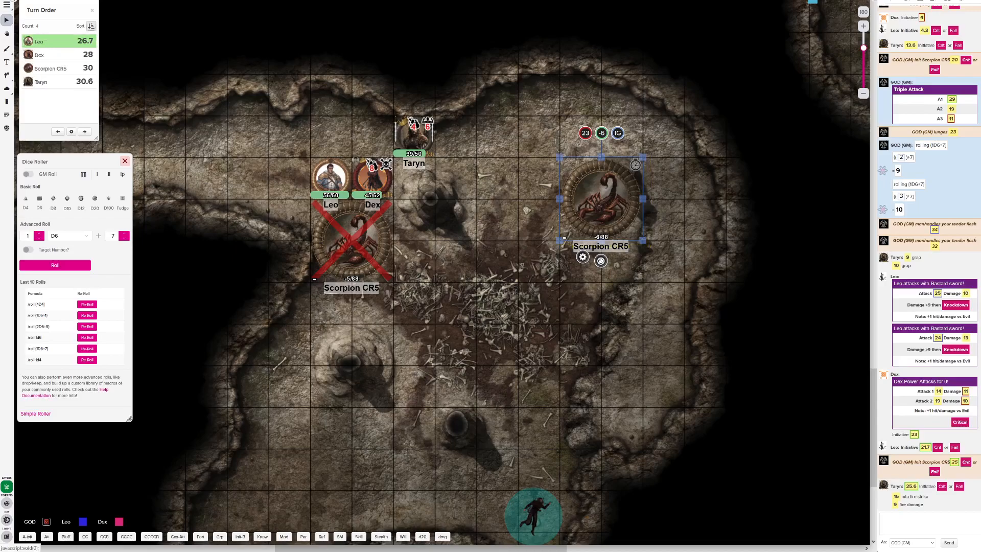
# Remove all turns from the Turn Order via its settings, leaving the list empty.
pyautogui.click(72, 132)
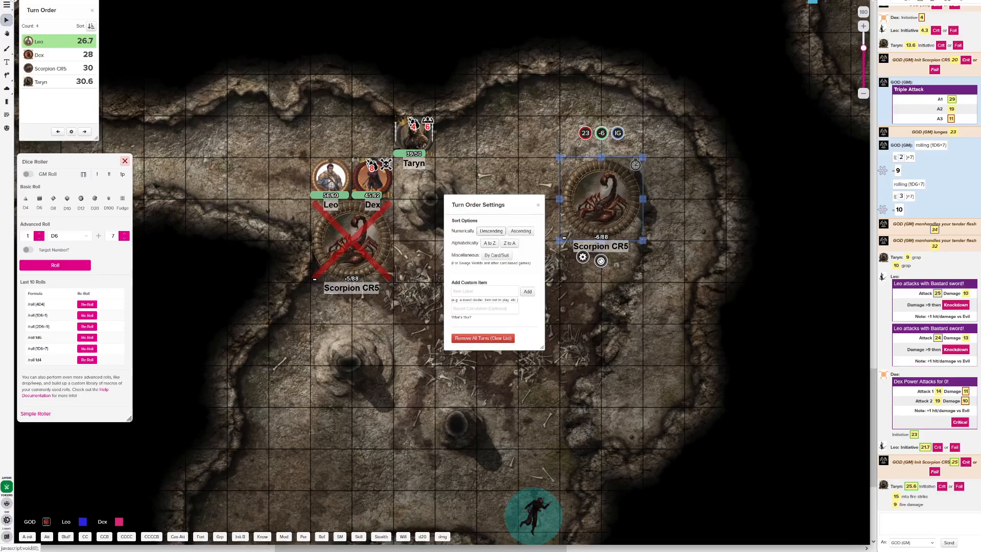
pyautogui.click(483, 338)
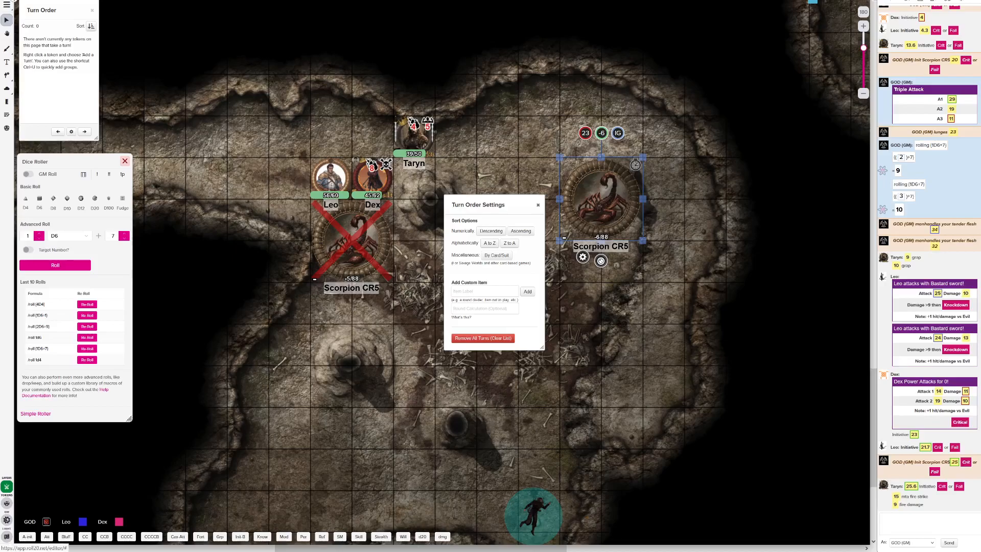
# Close the Turn Order Settings dialog before repositioning Taryn and the dead scorpion.
pyautogui.click(537, 205)
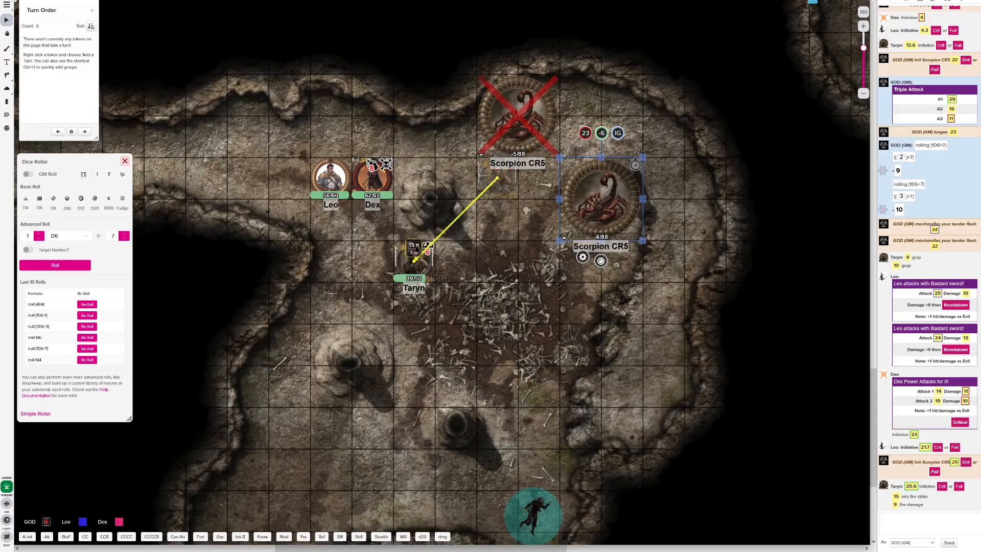
# Move the party down the cave and post Leo's Survival 20 and Taryn's aid 17.
pyautogui.moveTo(330, 178); pyautogui.dragTo(330, 259)
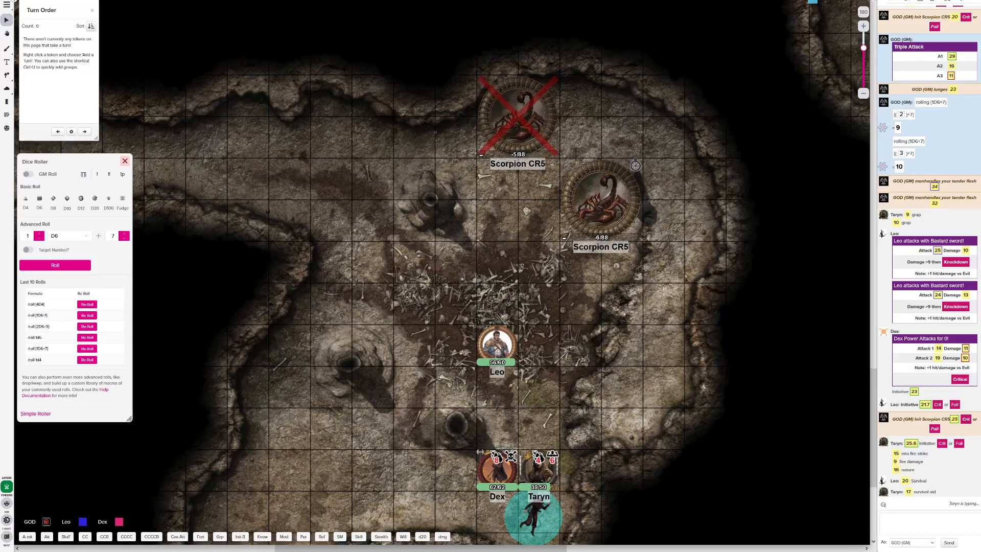
# Roll /roll 18d20>10 for Dex's whiptail-poison healing, posting 8 successes to chat.
pyautogui.scroll(3)
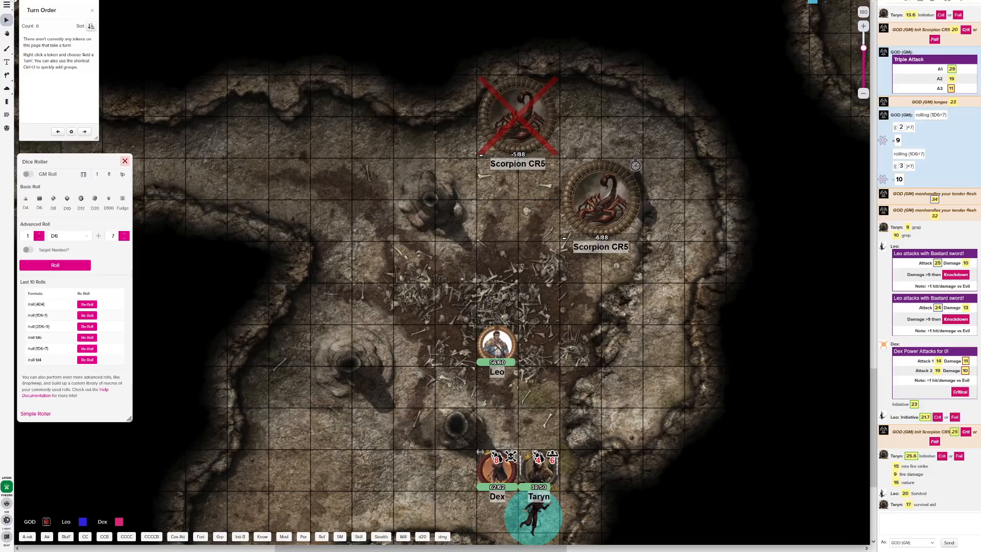
pyautogui.scroll(-3)
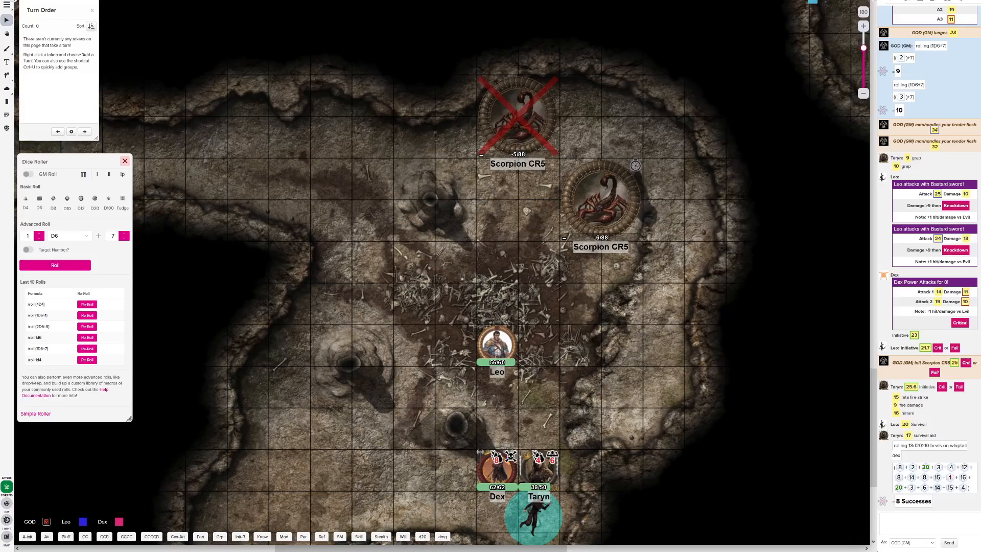
# Post Dex's 10d20 roll totalling 111 and the GM's 8d6 roll totalling 38.
pyautogui.scroll(-3)
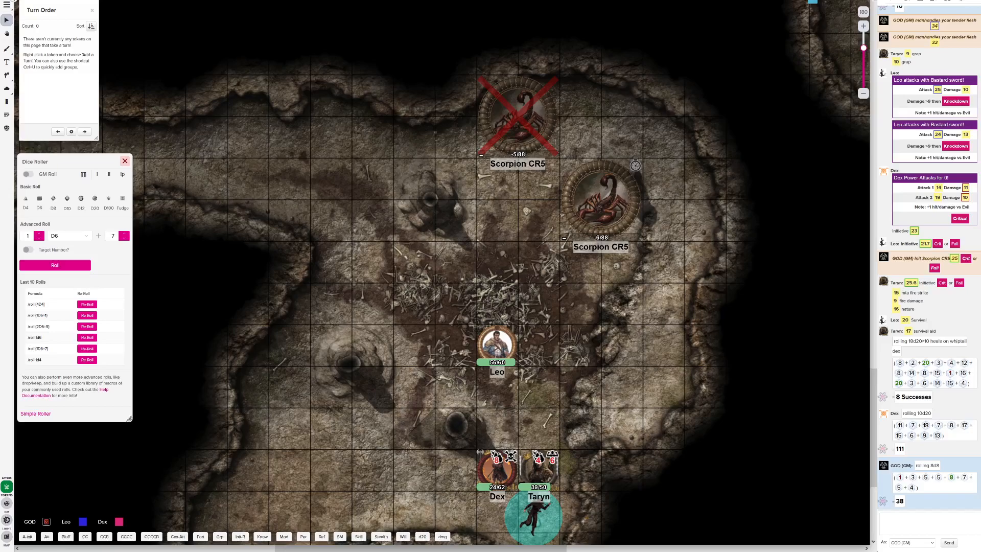
# Scroll the chat to follow Dex's poison-healing rolls, Taryn's 36 heal and Leo's Cure Minor.
pyautogui.scroll(-3)
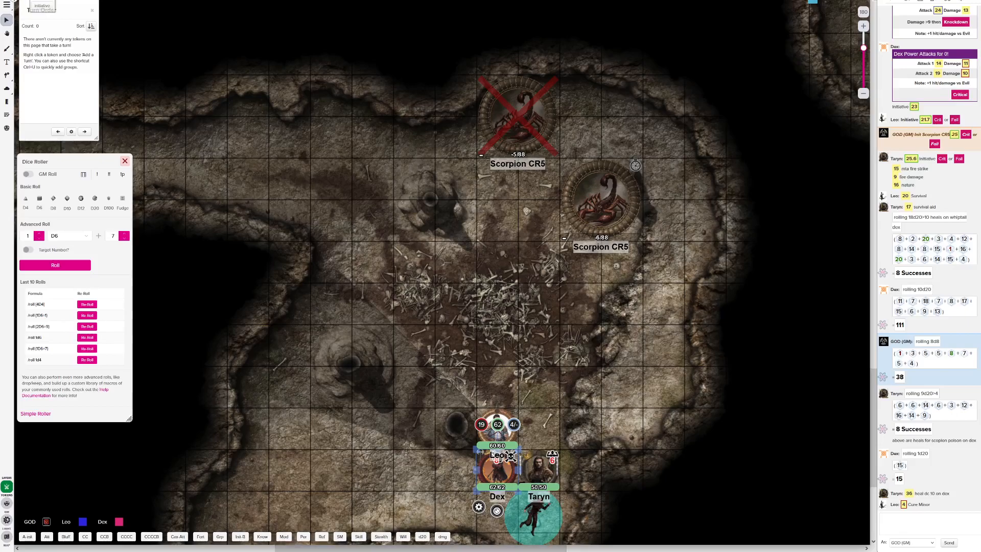
pyautogui.click(478, 506)
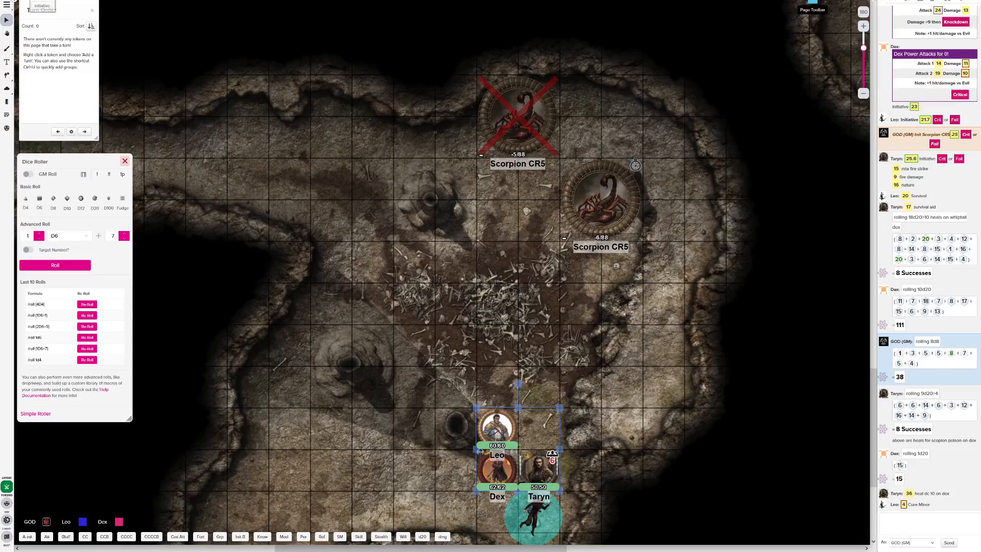
pyautogui.click(812, 9)
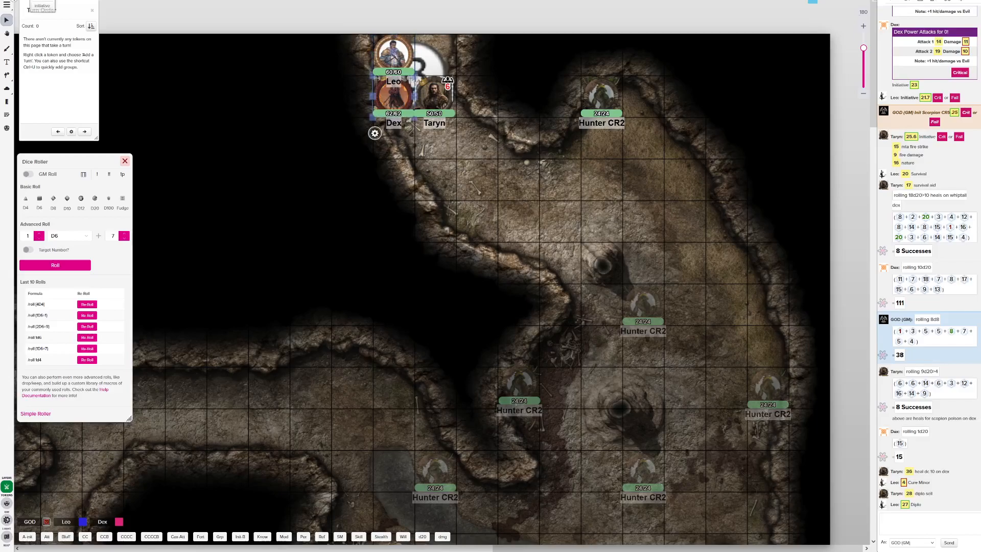
pyautogui.click(435, 94)
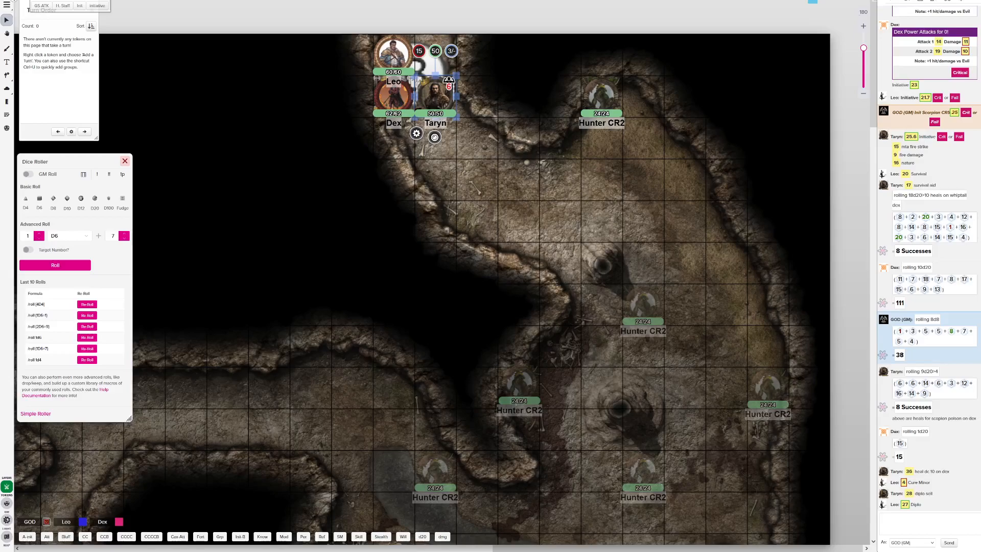
pyautogui.click(125, 160)
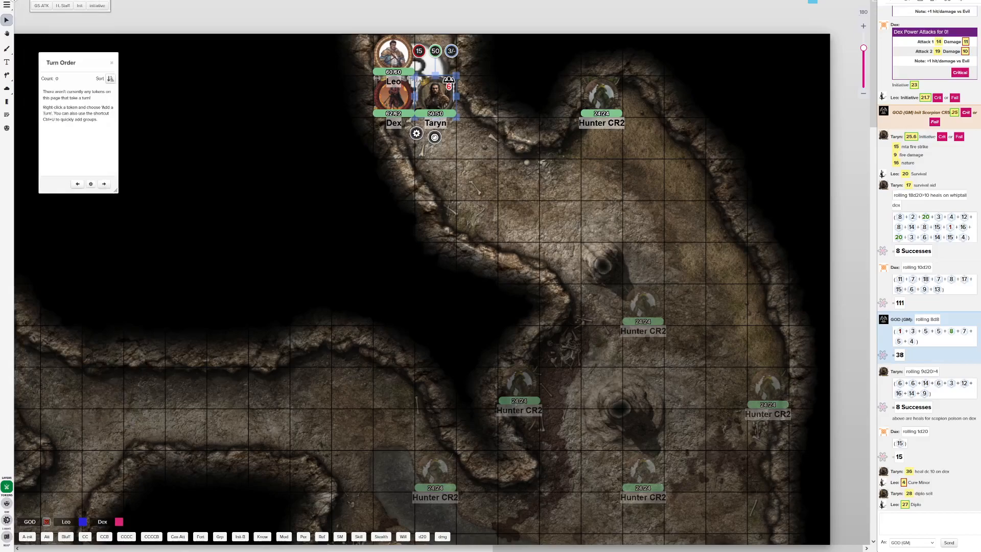
# Move the empty Turn Order tracker aside and close it.
pyautogui.moveTo(62, 63); pyautogui.dragTo(95, 158)
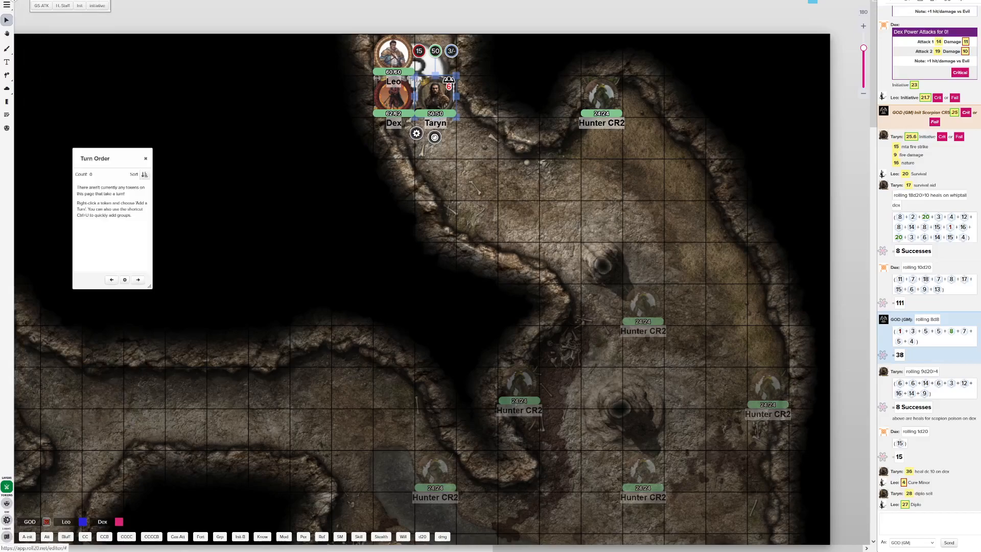
pyautogui.click(145, 158)
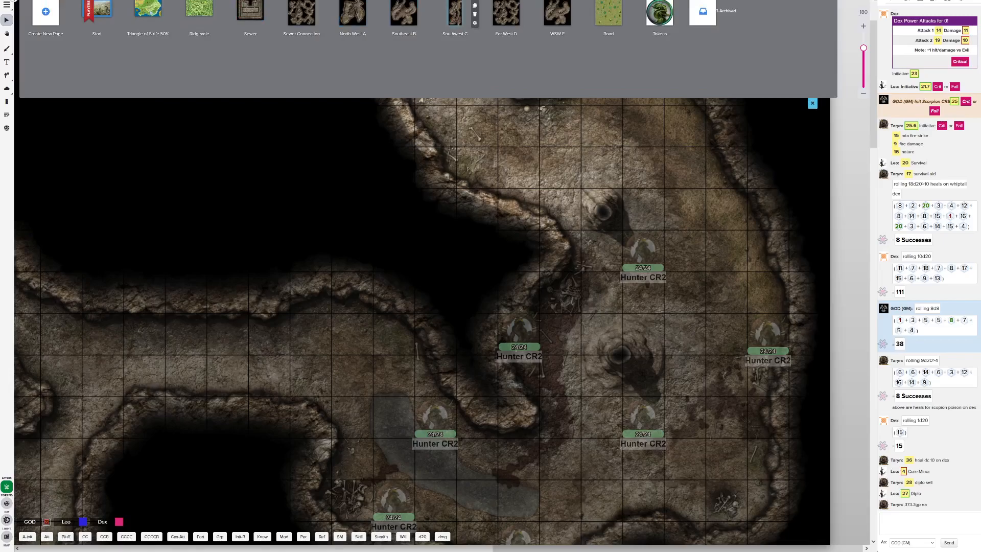
# Pick the Hunter CR2 cave page and close the page toolbar to return to the map.
pyautogui.click(402, 12)
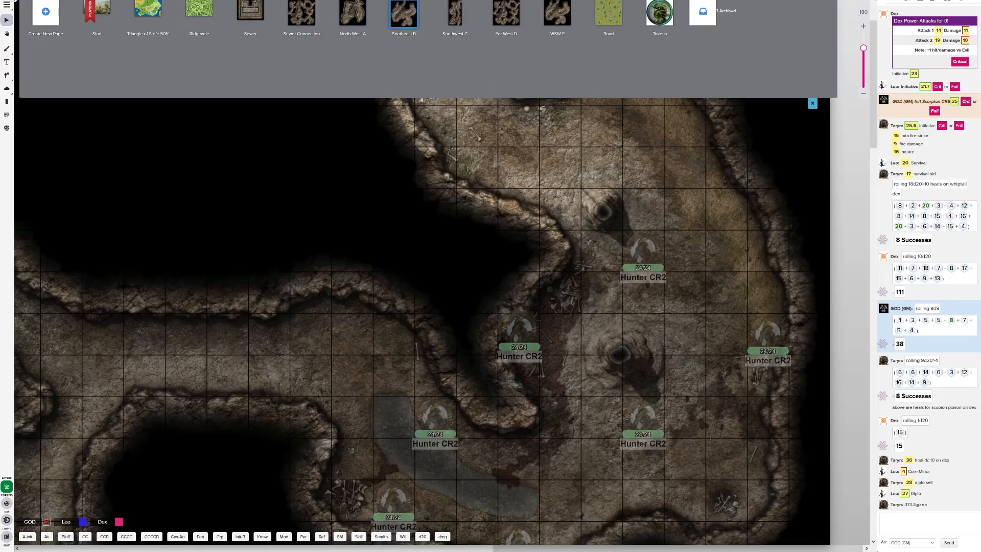
pyautogui.click(812, 102)
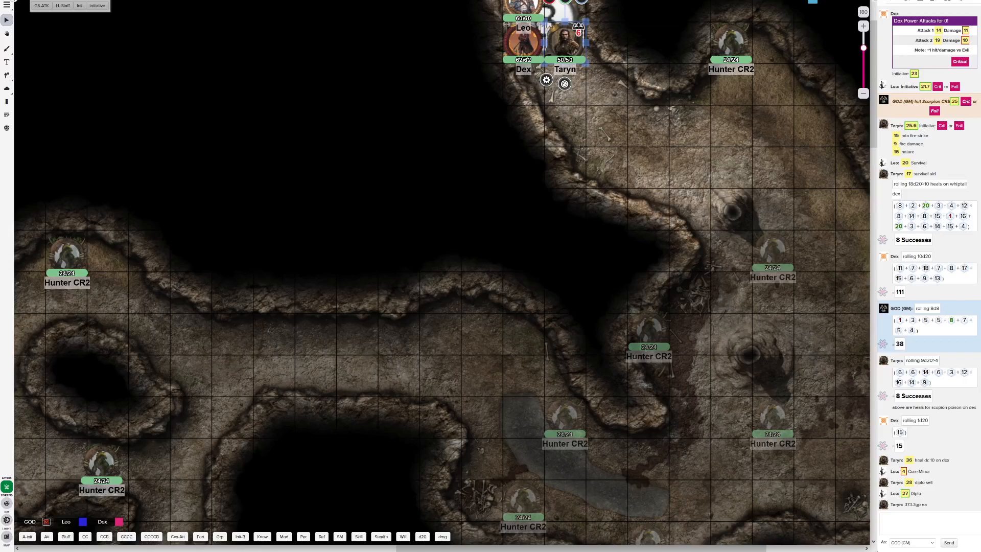
# Bring up the map's context menu to move the party to the landscape splash page.
pyautogui.rightClick(730, 44)
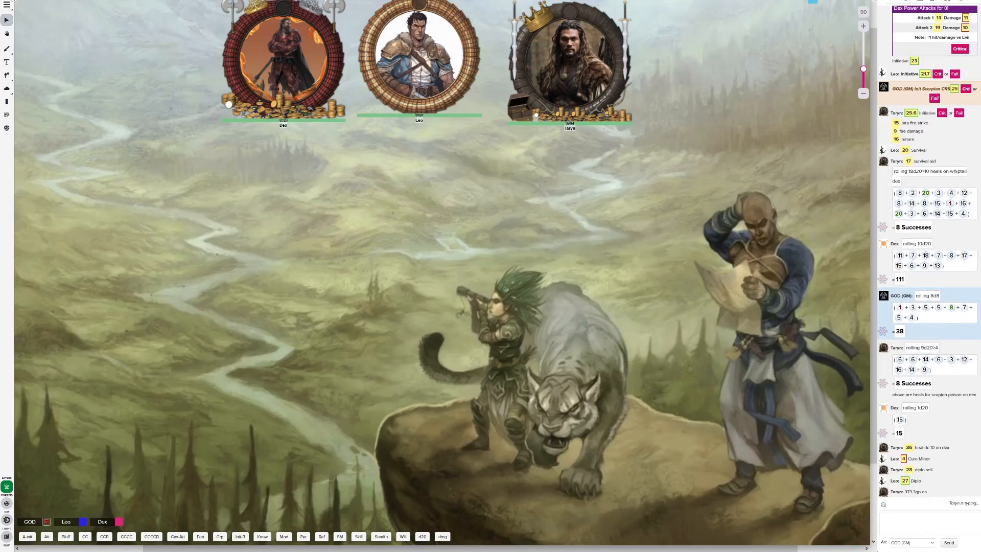
pyautogui.scroll(3)
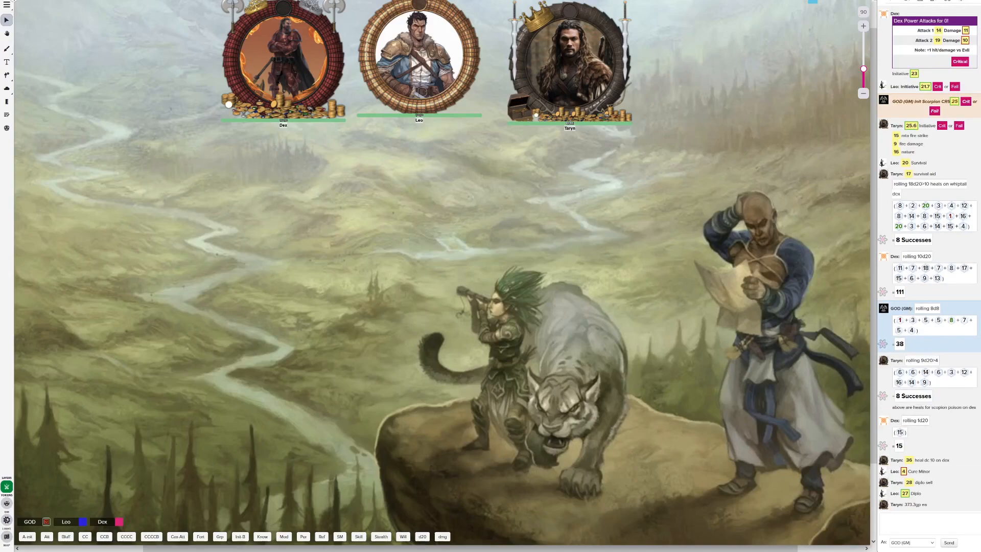